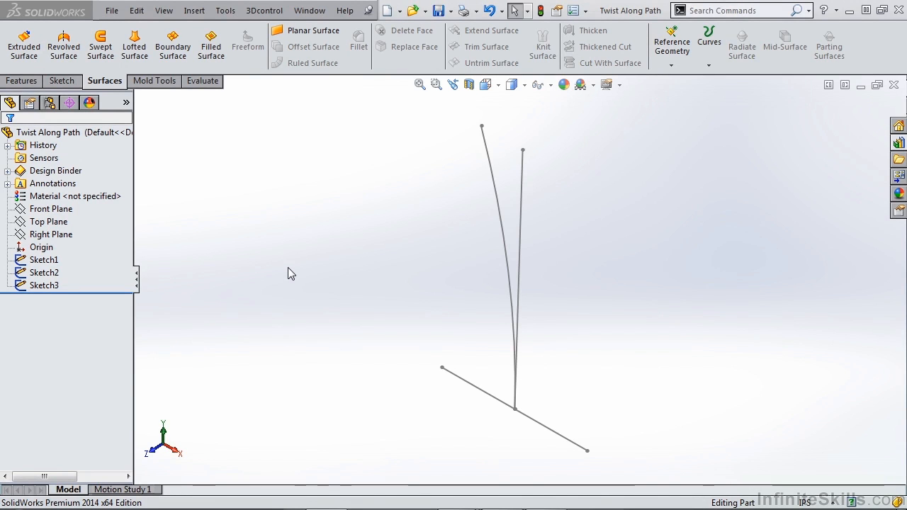
pyautogui.moveTo(269, 267)
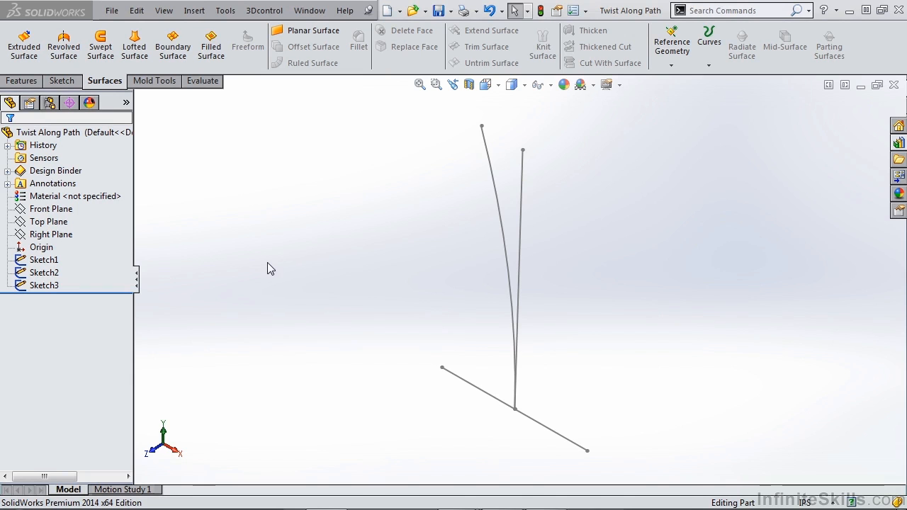
pyautogui.moveTo(142, 99)
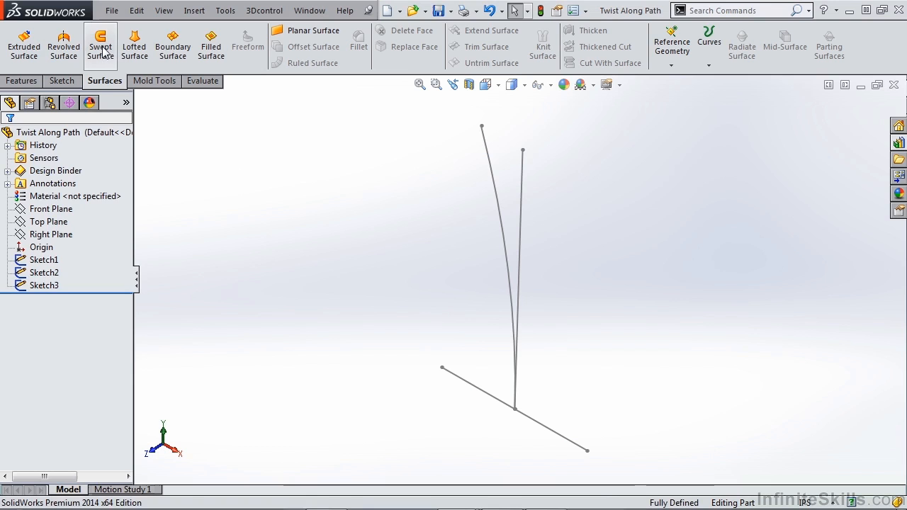
# Start a surface sweep of Sketch1 along Sketch2 with Keep normal constant orientation.
pyautogui.click(100, 44)
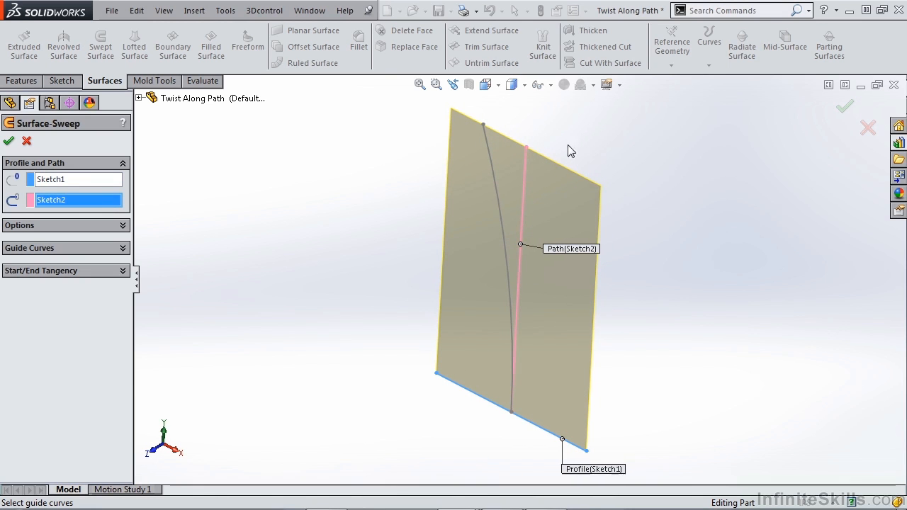
pyautogui.click(66, 225)
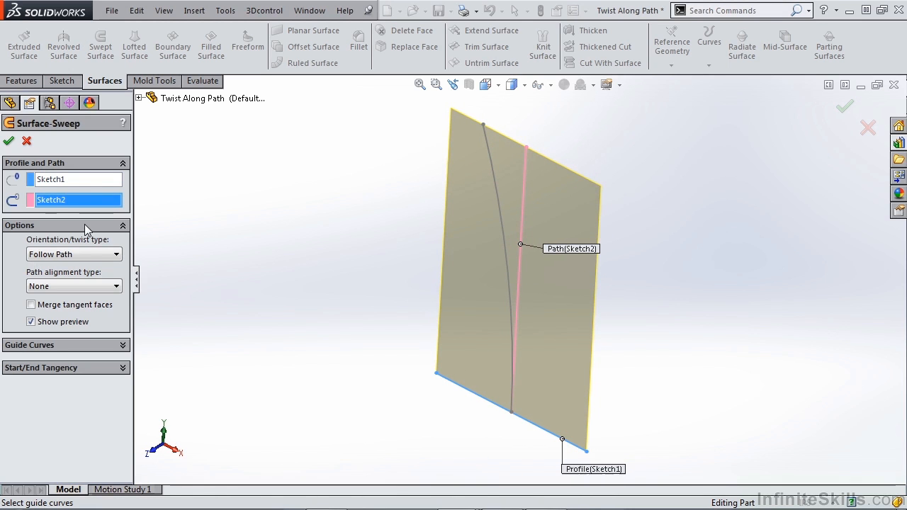
pyautogui.moveTo(81, 257)
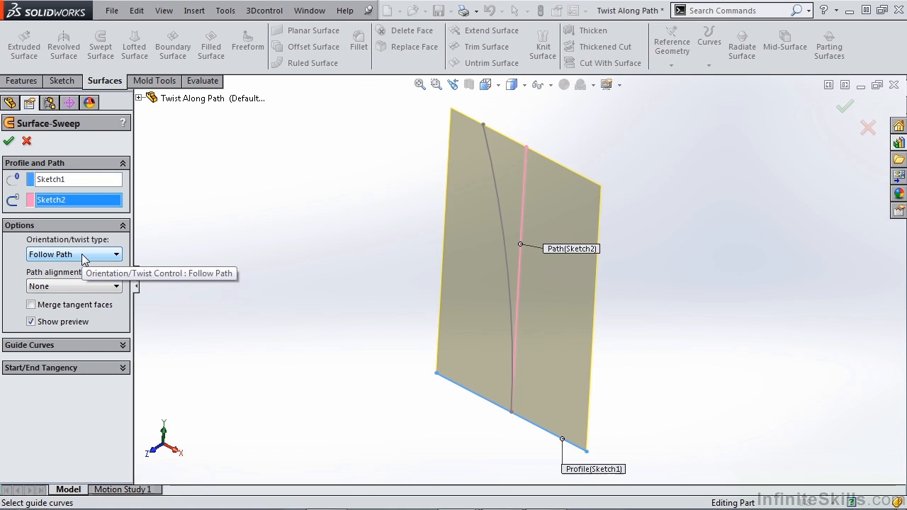
pyautogui.click(74, 254)
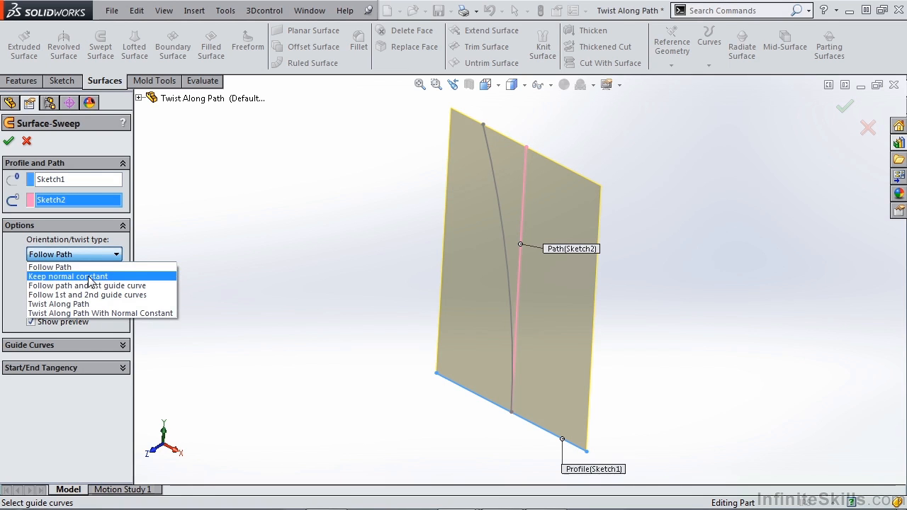
pyautogui.click(68, 276)
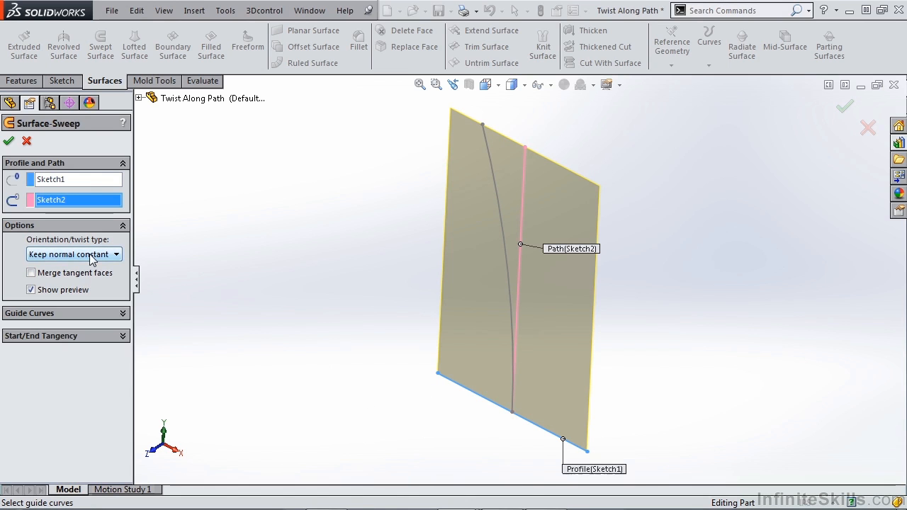
pyautogui.click(73, 253)
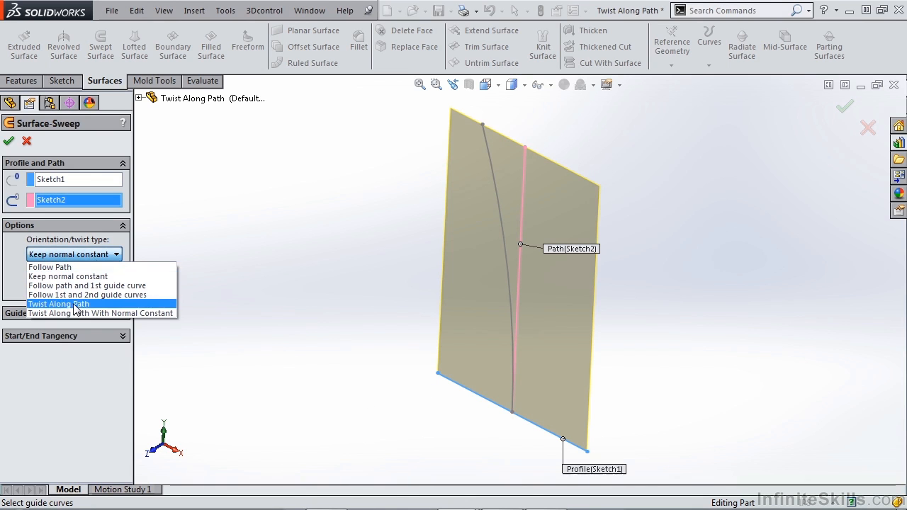
# Choose Twist Along Path and finish Surface-Sweep1 as a twisted helical surface.
pyautogui.click(58, 303)
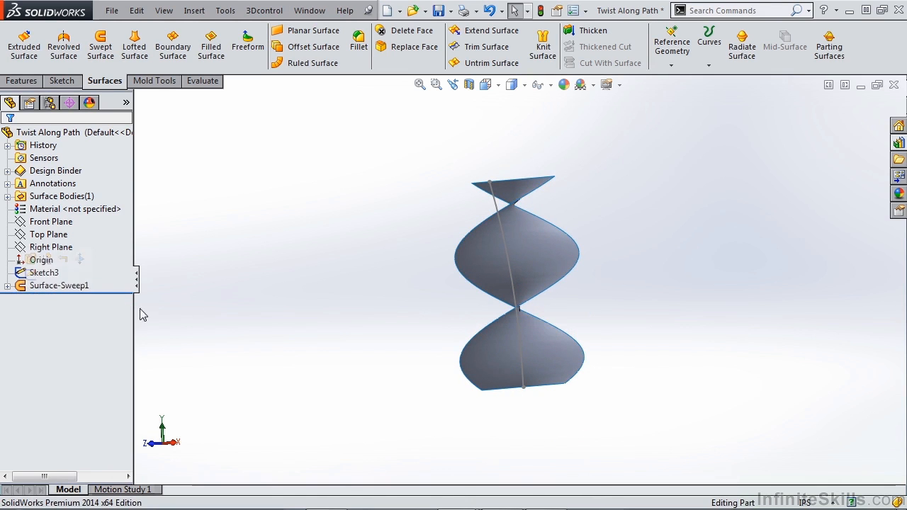
# Edit Surface-Sweep1 to replace Sketch2 with Sketch3 as path and twist 720 degrees.
pyautogui.doubleClick(59, 285)
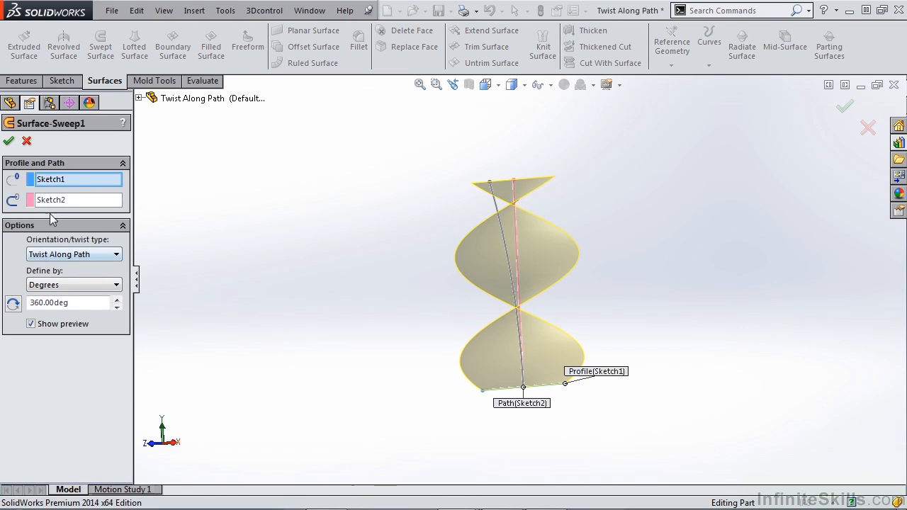
pyautogui.click(75, 200)
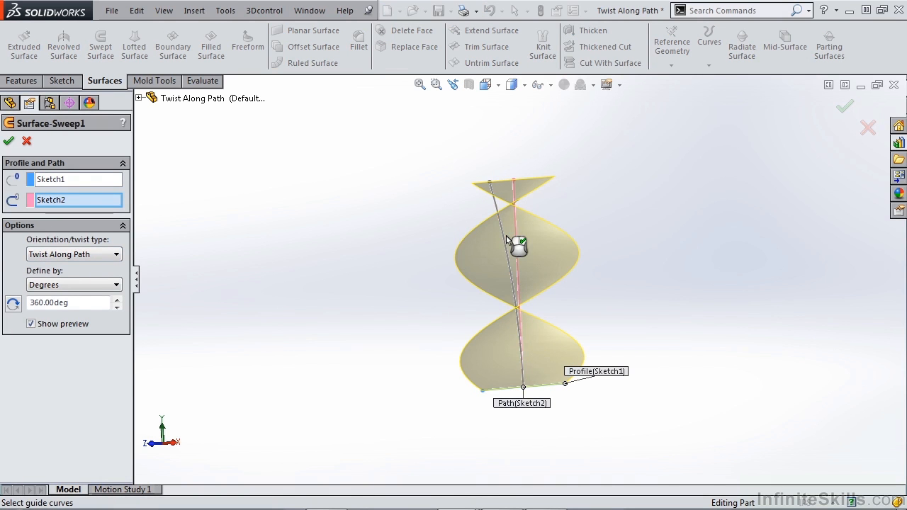
pyautogui.rightClick(78, 200)
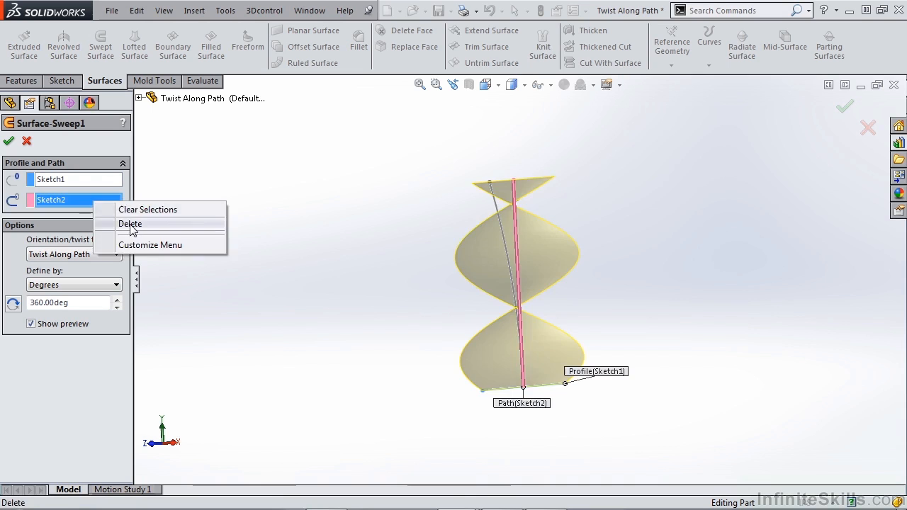
pyautogui.click(130, 224)
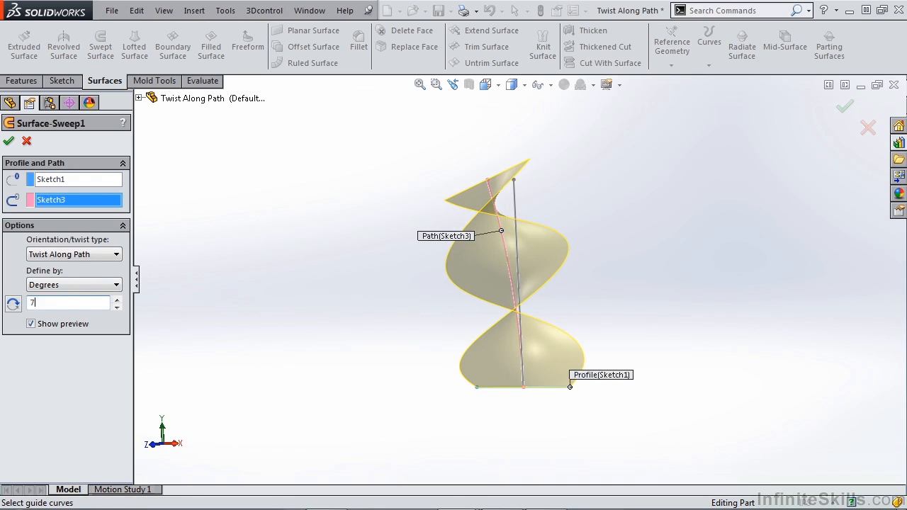
pyautogui.write('720.00deg')
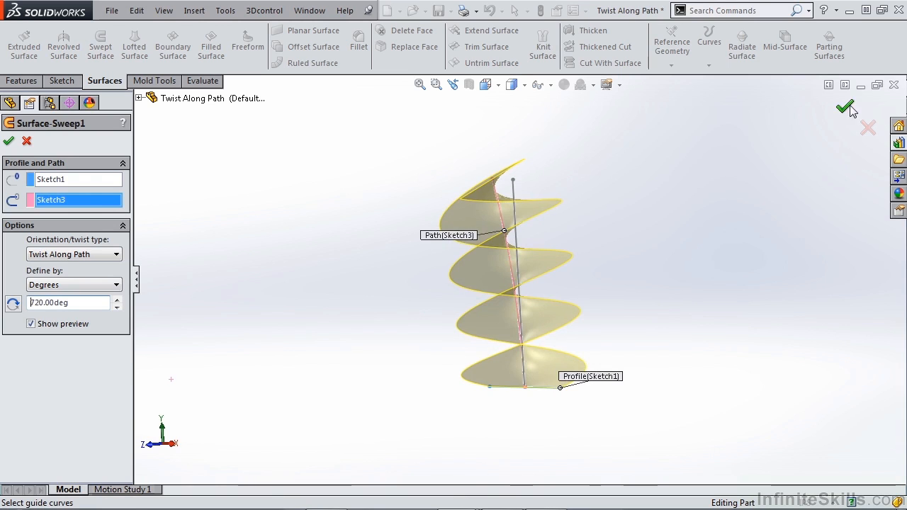
pyautogui.click(845, 107)
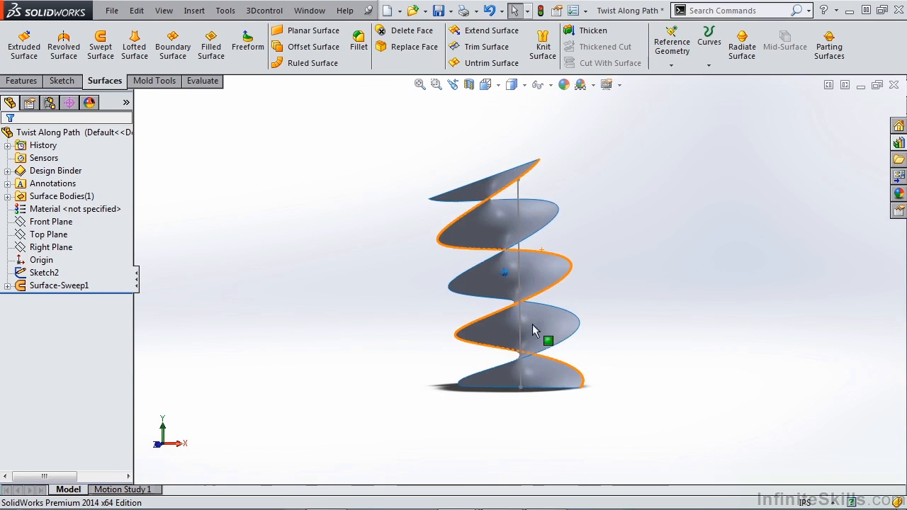
pyautogui.moveTo(535, 330); pyautogui.dragTo(527, 365)
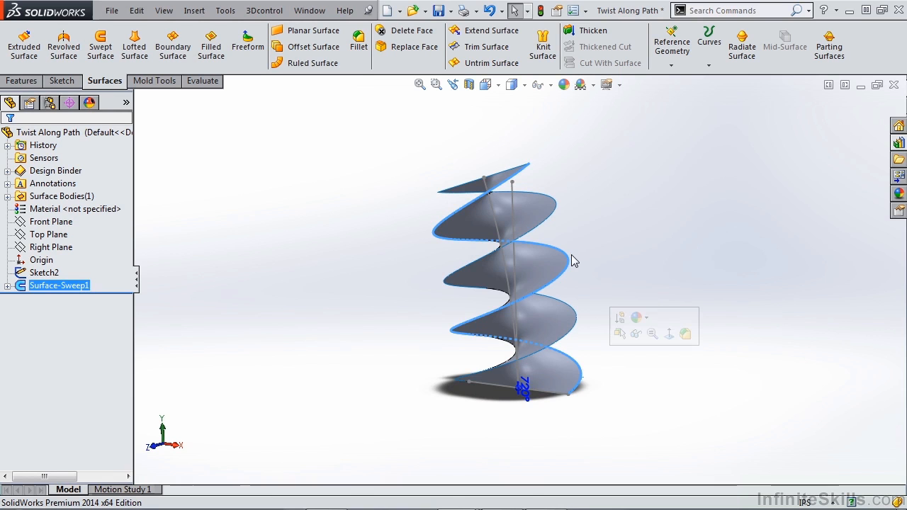
pyautogui.click(623, 290)
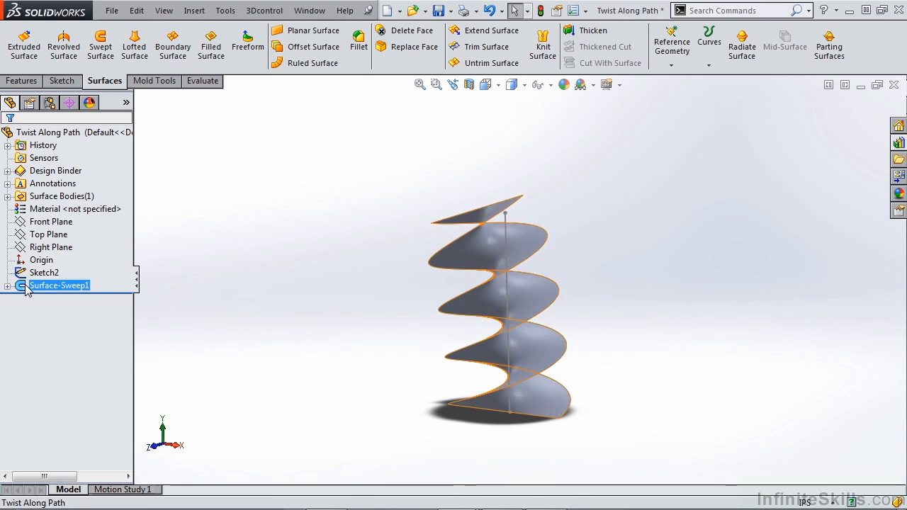
# Set the sweep to twist along path with normal constant and orbit to compare shapes.
pyautogui.doubleClick(59, 285)
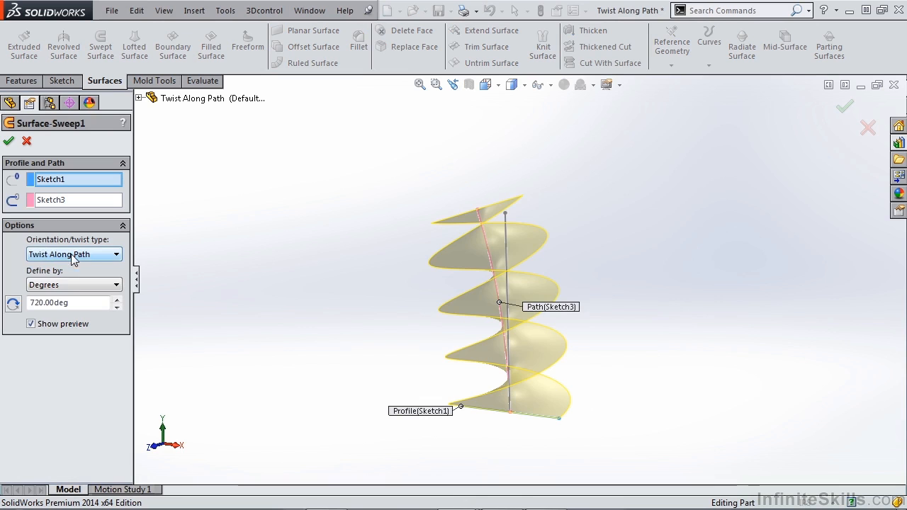
pyautogui.click(73, 254)
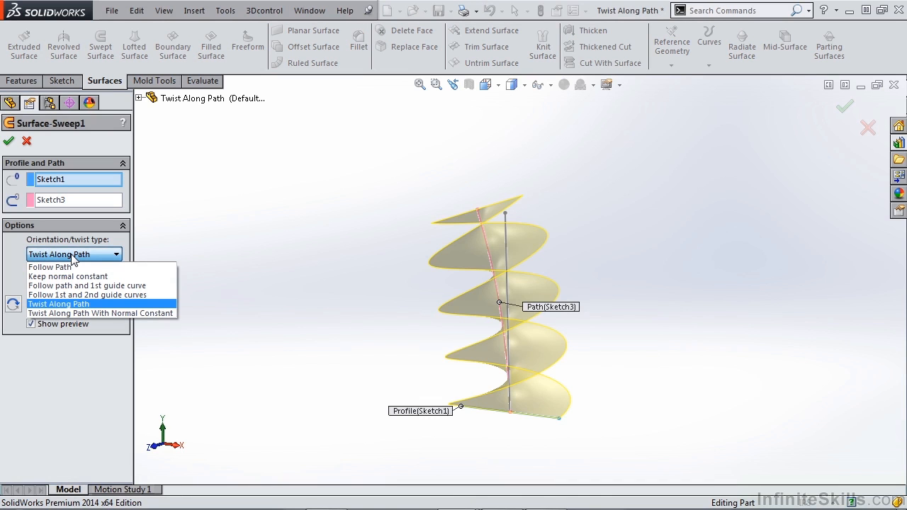
pyautogui.moveTo(80, 314)
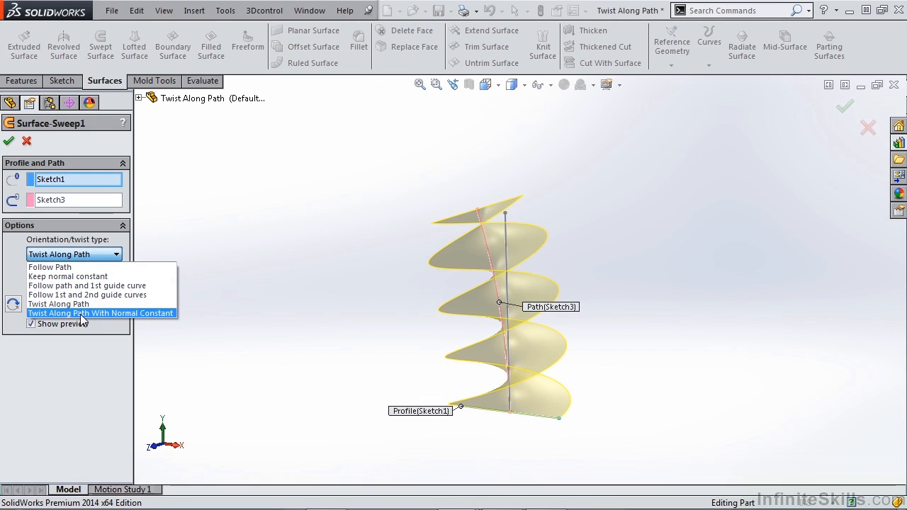
pyautogui.click(101, 314)
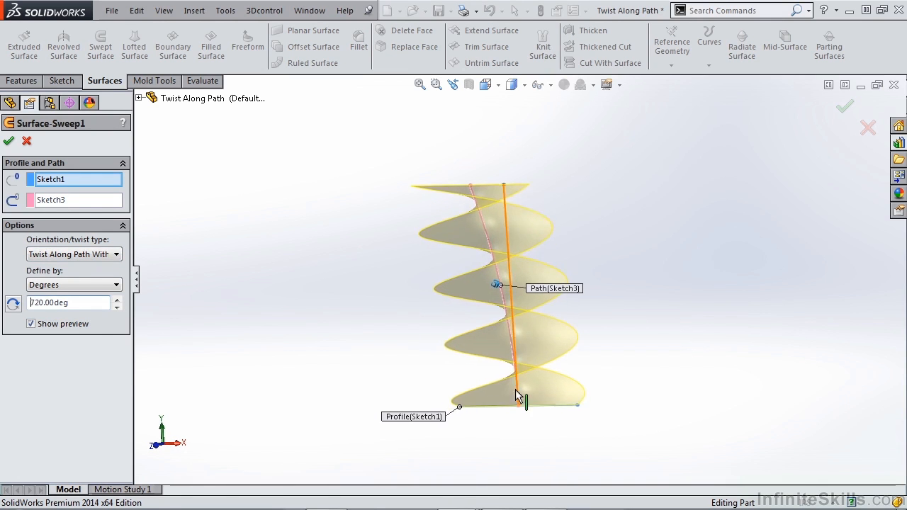
pyautogui.moveTo(521, 396); pyautogui.dragTo(492, 297)
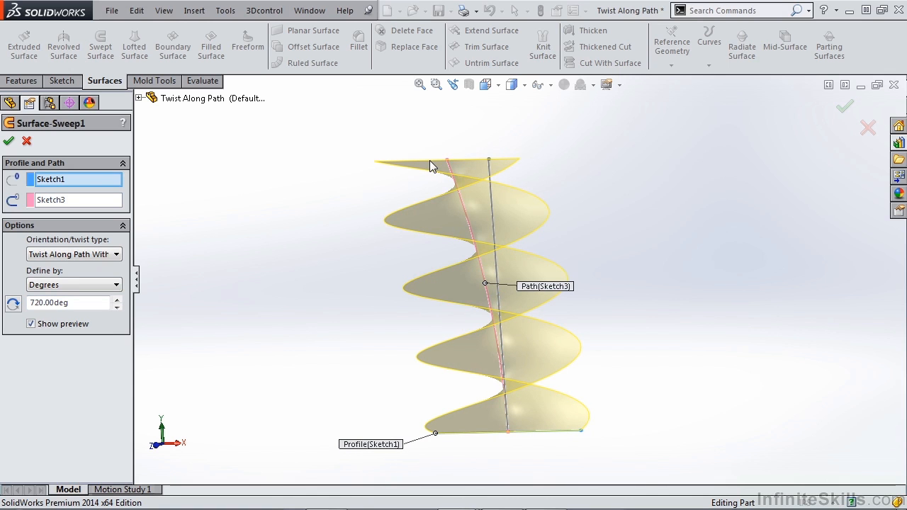
pyautogui.moveTo(572, 434)
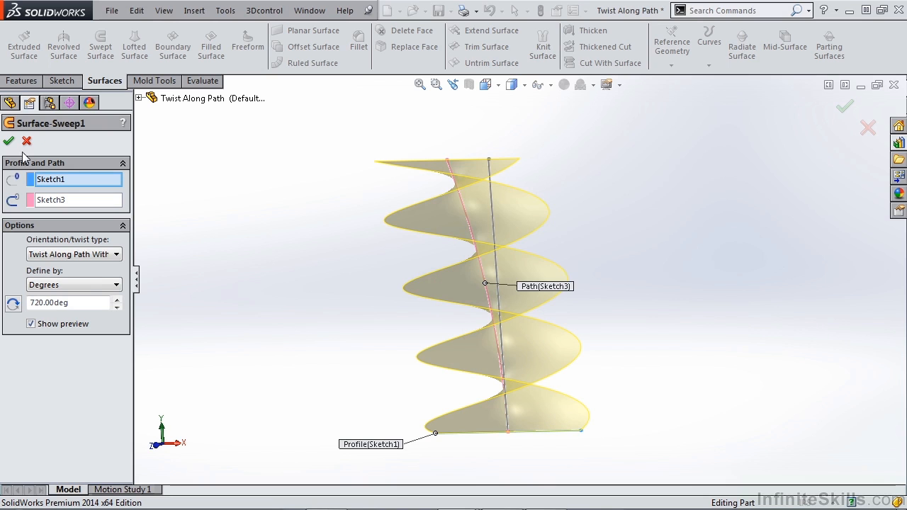
pyautogui.moveTo(74, 284)
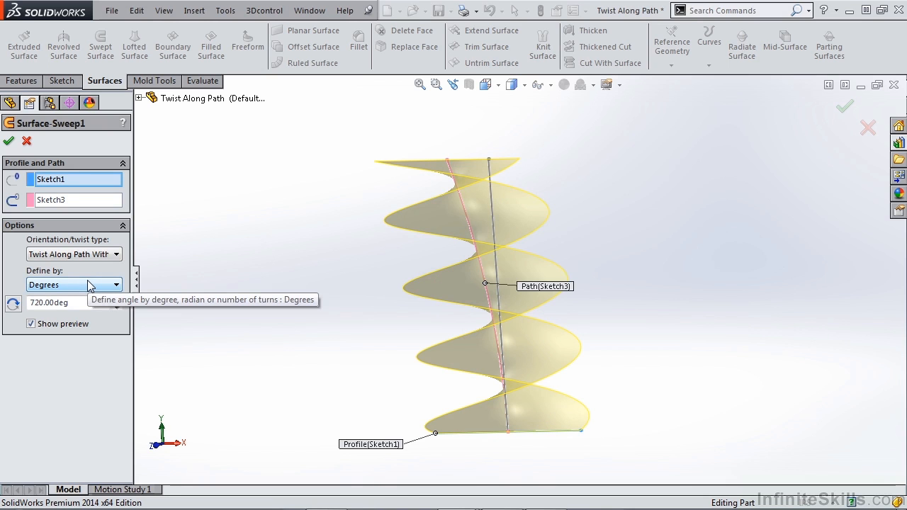
pyautogui.moveTo(347, 383)
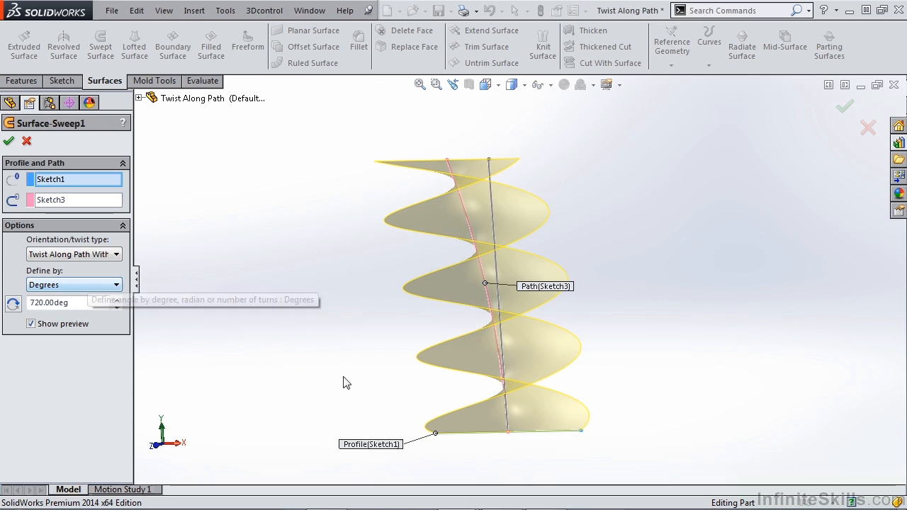
pyautogui.moveTo(407, 183)
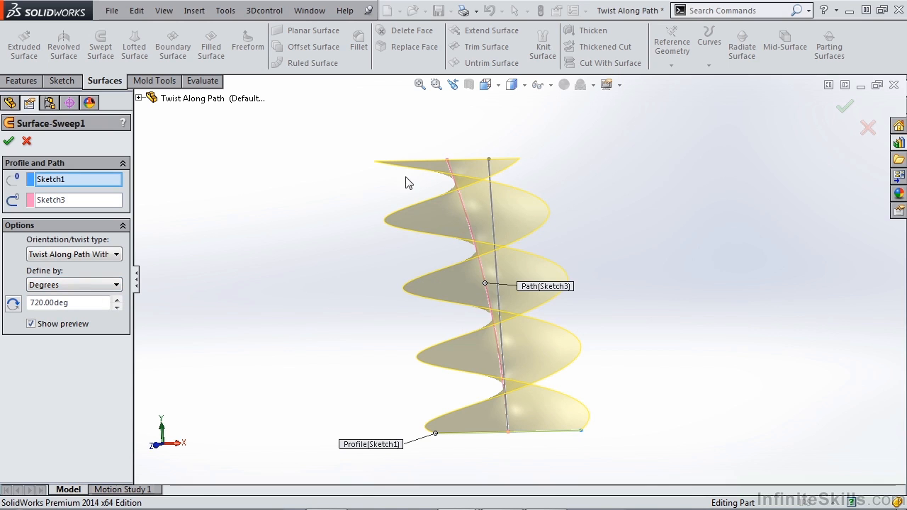
pyautogui.click(74, 254)
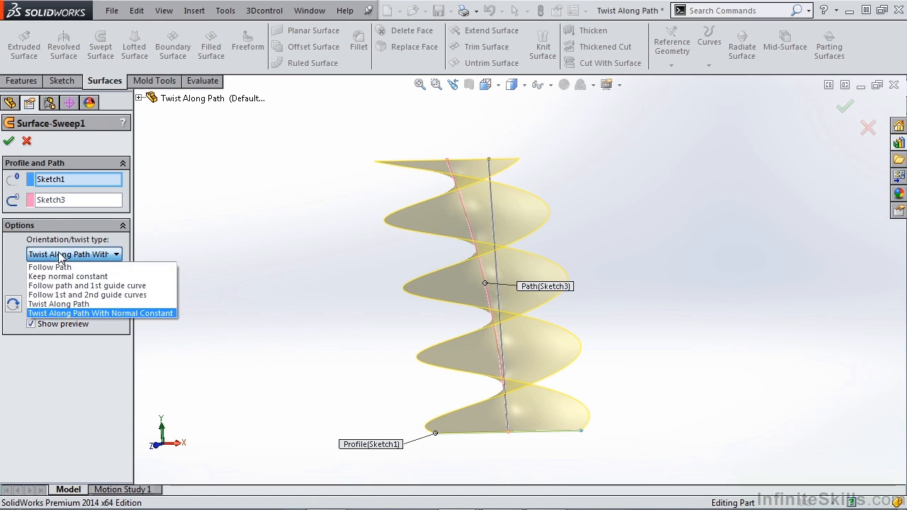
pyautogui.moveTo(66, 295)
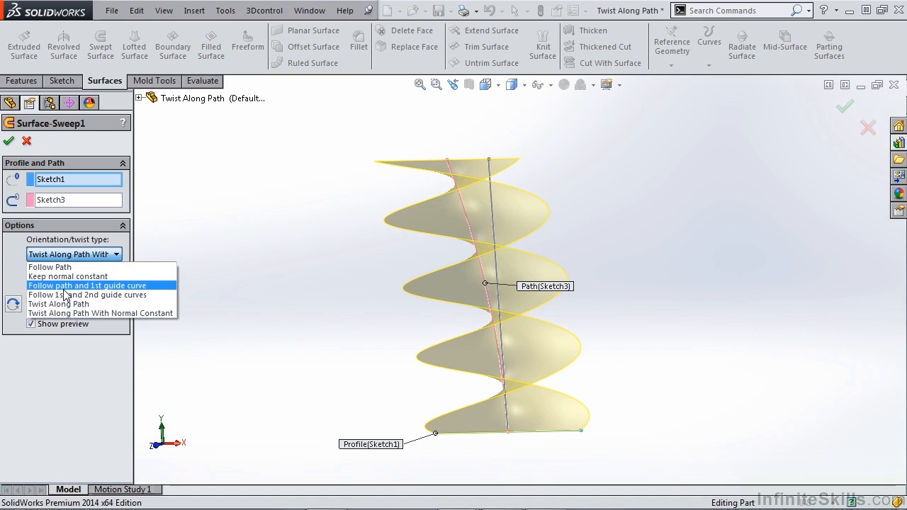
pyautogui.click(58, 304)
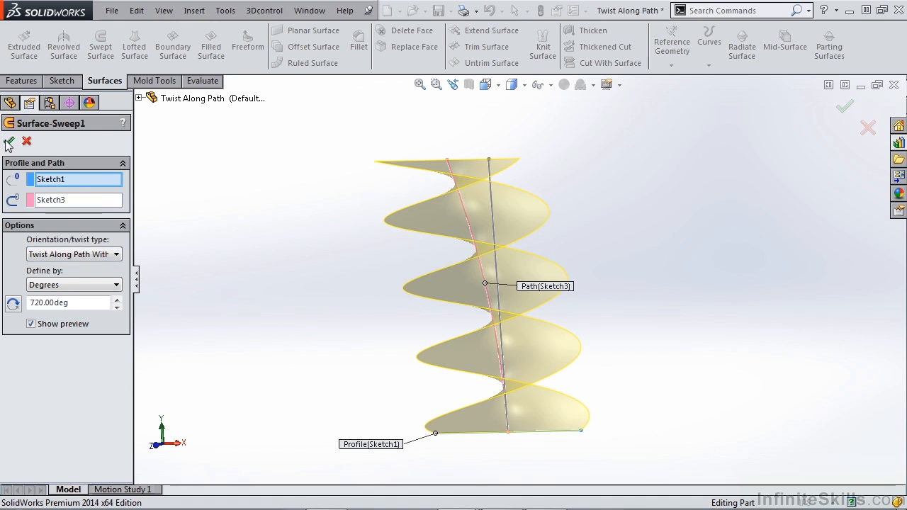
# Switch to the Guide Curves part and start a sweep with Sketch1 as profile.
pyautogui.click(309, 10)
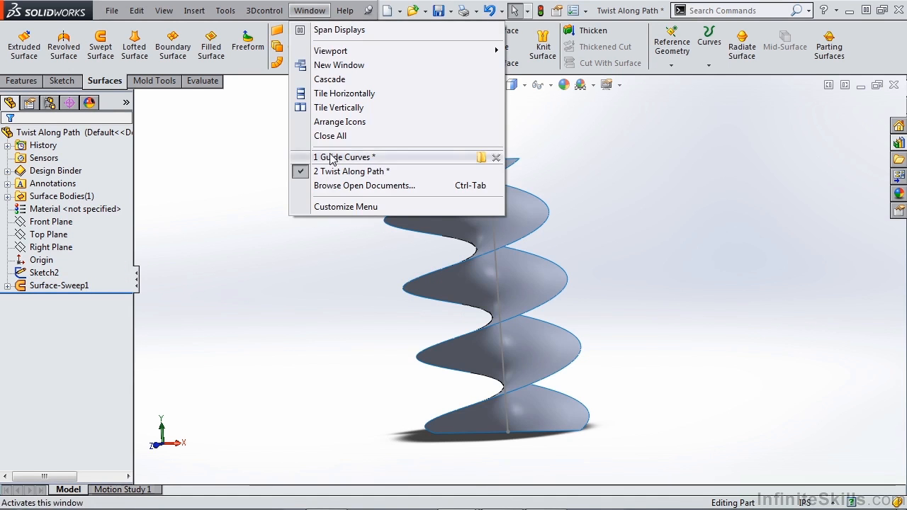
pyautogui.click(344, 156)
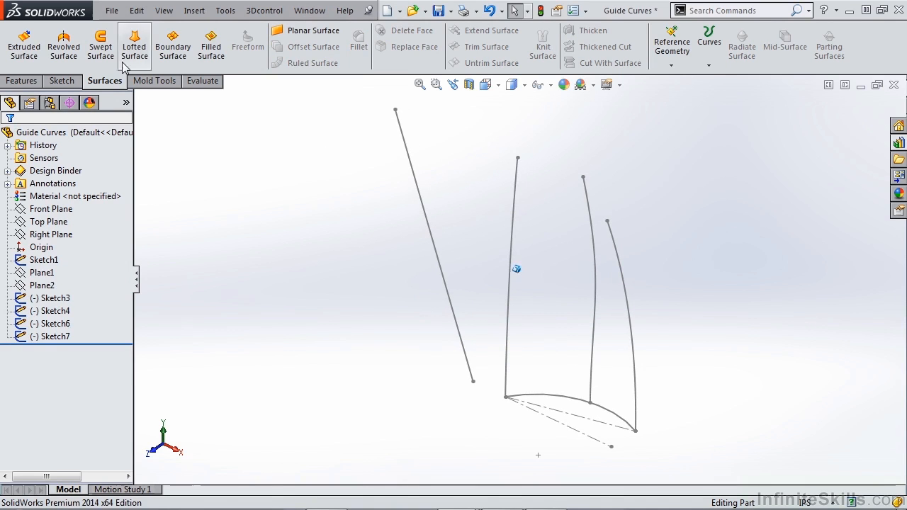
pyautogui.click(100, 44)
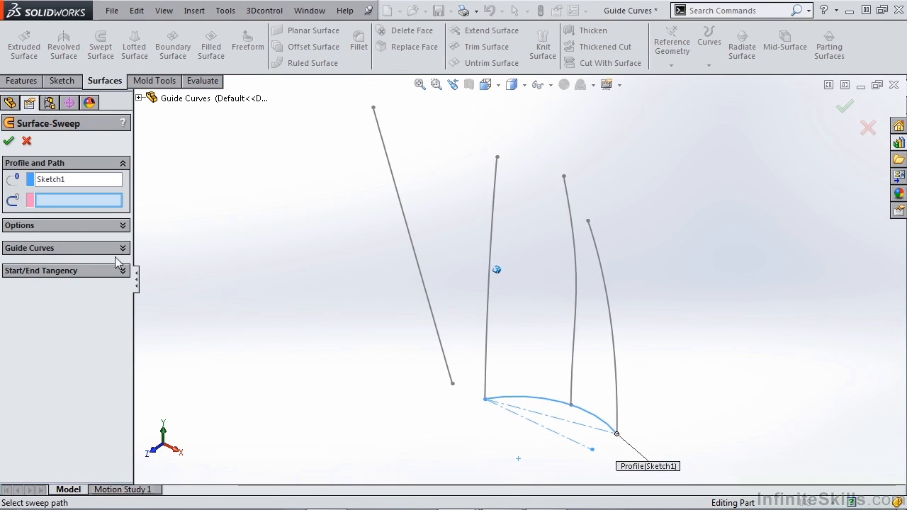
# Set Sketch4 as the sweep path, with Sketch3 added as guide curve.
pyautogui.click(65, 247)
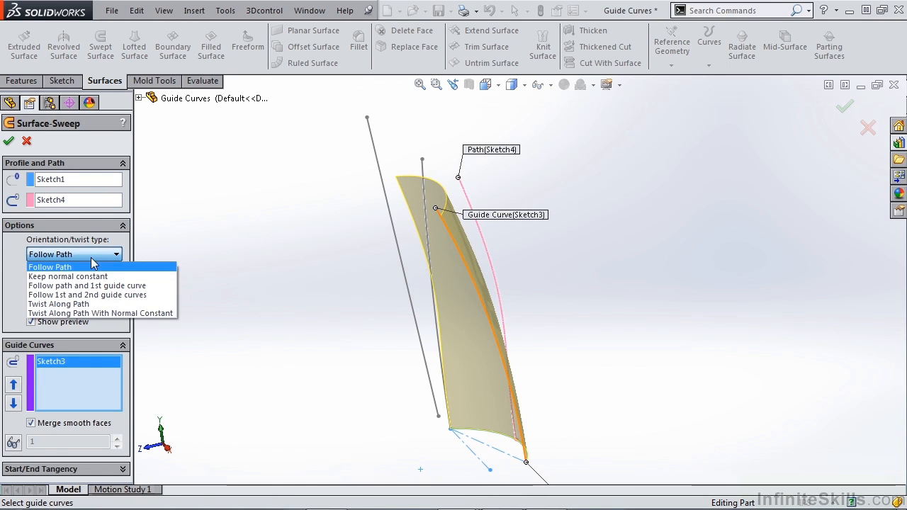
# Compare Keep normal constant and Follow Path, settling on Follow path and 1st guide curve.
pyautogui.click(68, 276)
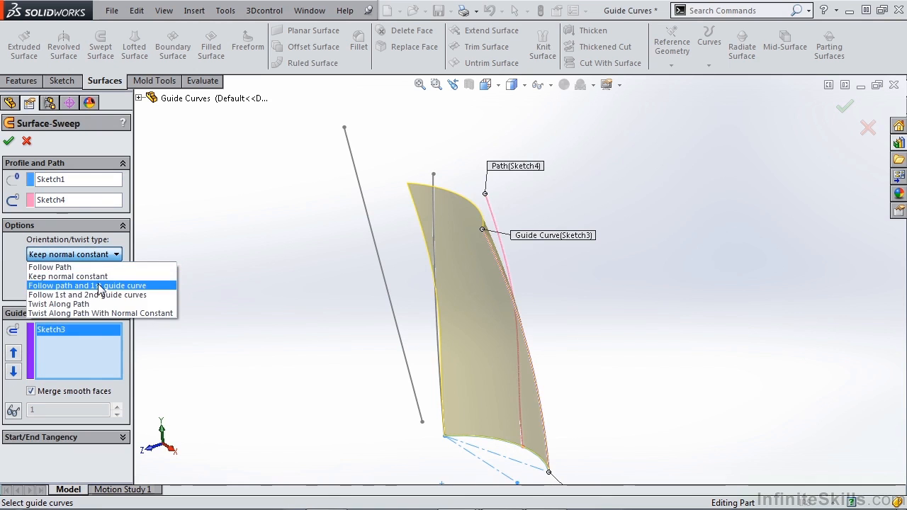
pyautogui.click(87, 285)
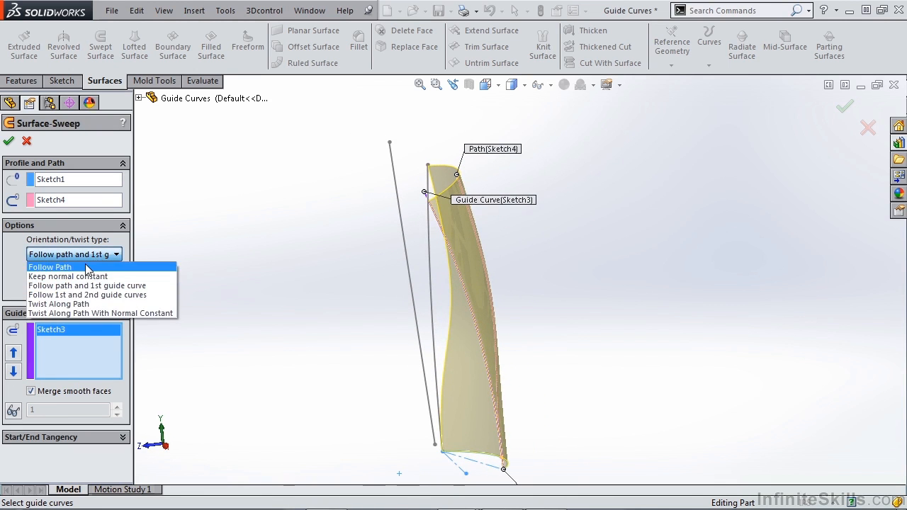
pyautogui.moveTo(78, 285)
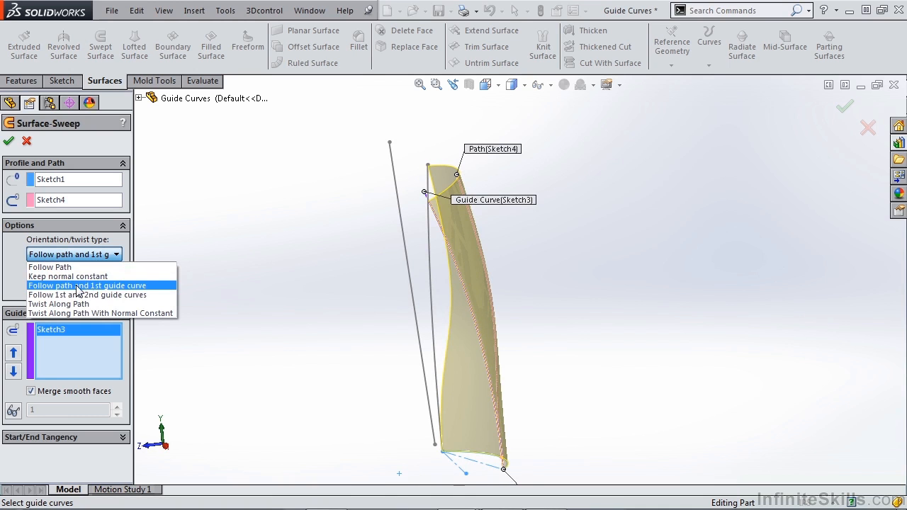
pyautogui.click(50, 268)
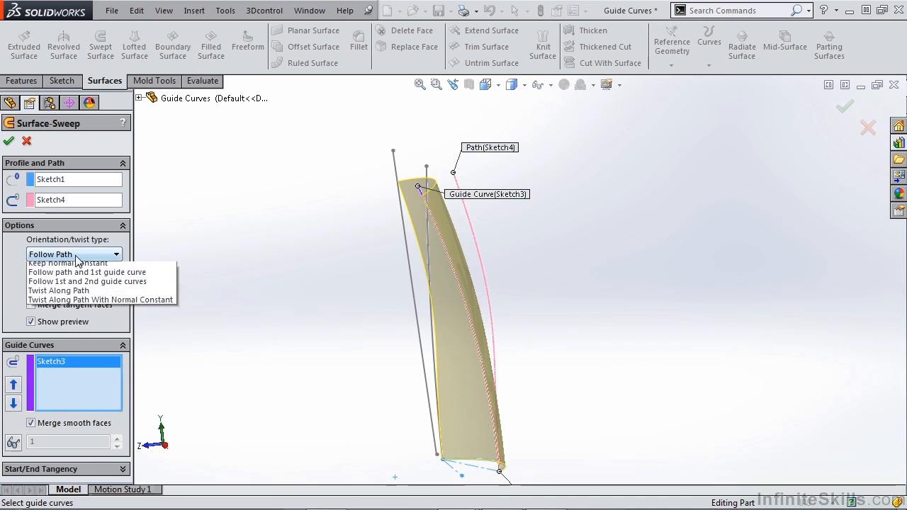
pyautogui.click(86, 272)
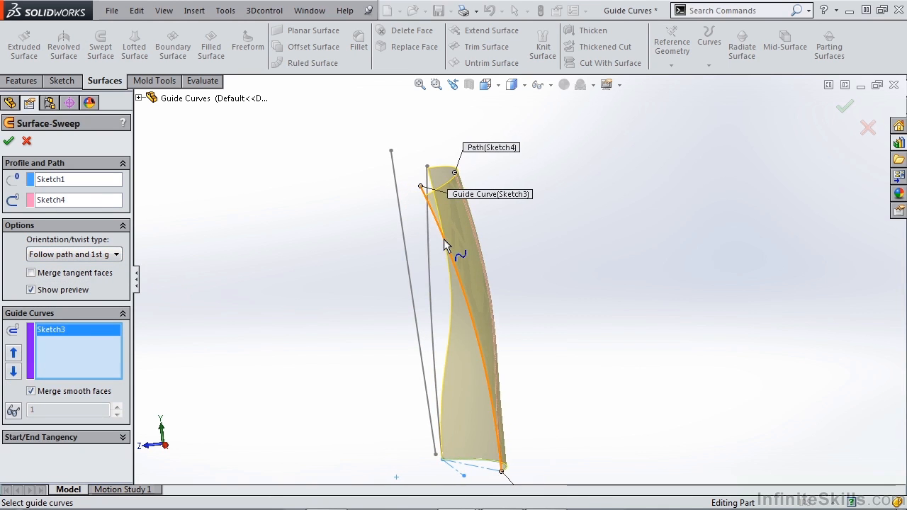
pyautogui.moveTo(446, 244); pyautogui.dragTo(581, 276)
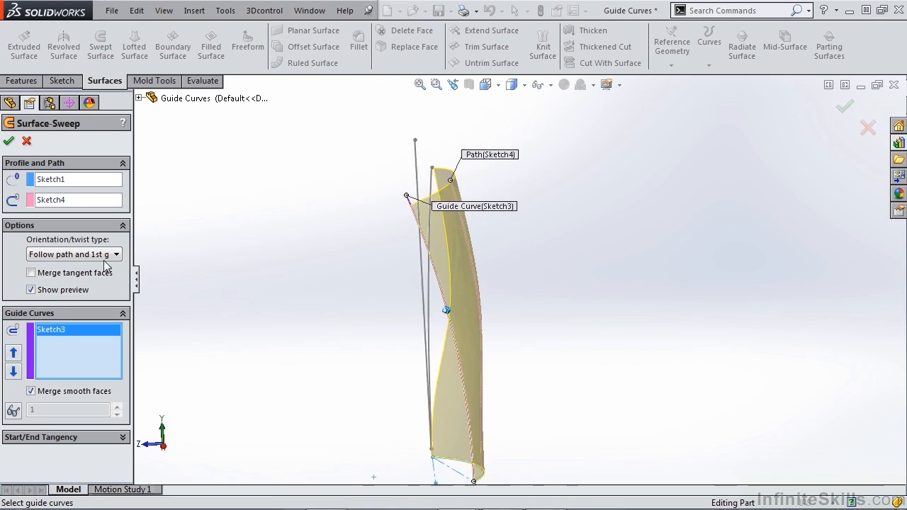
pyautogui.click(116, 254)
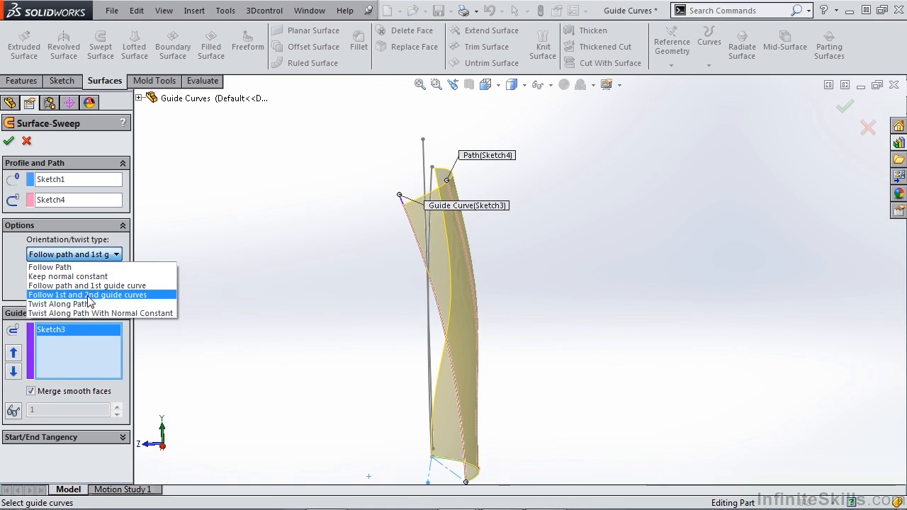
pyautogui.moveTo(59, 304)
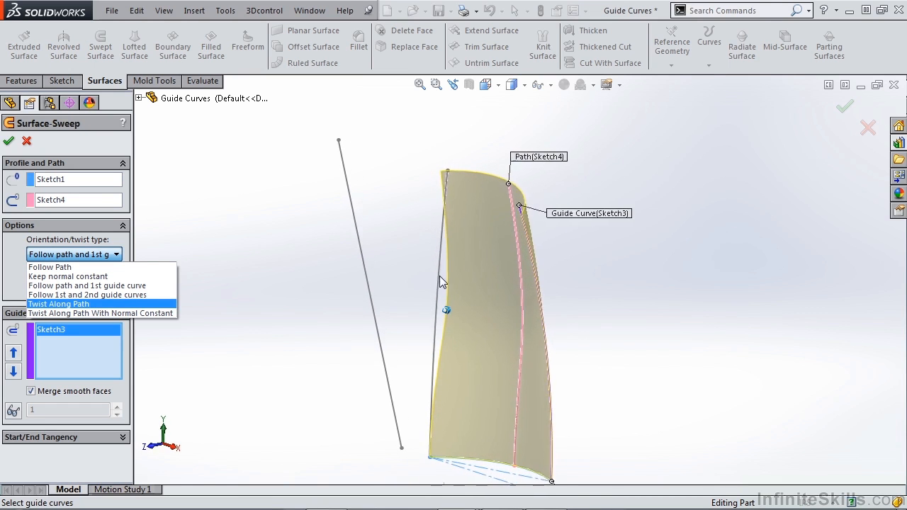
# Browse the orientation options and set Follow Path, with path alignment None.
pyautogui.click(86, 286)
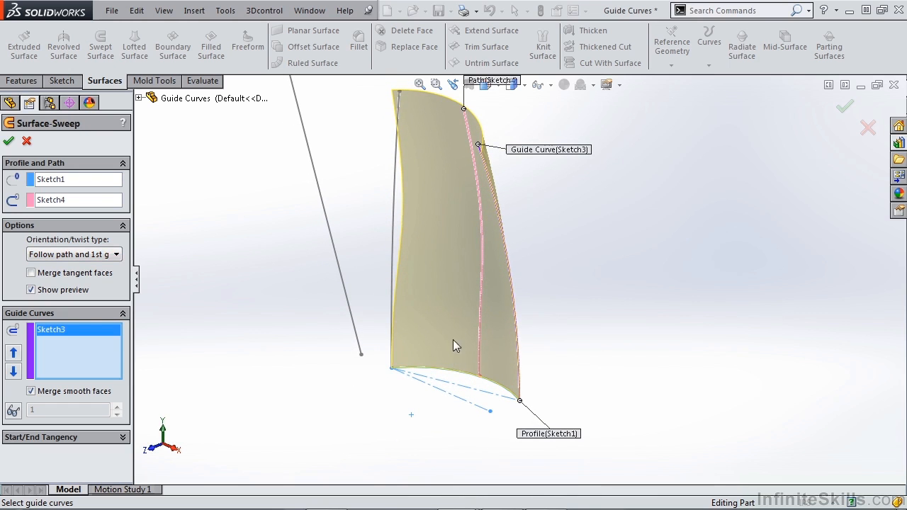
pyautogui.click(74, 254)
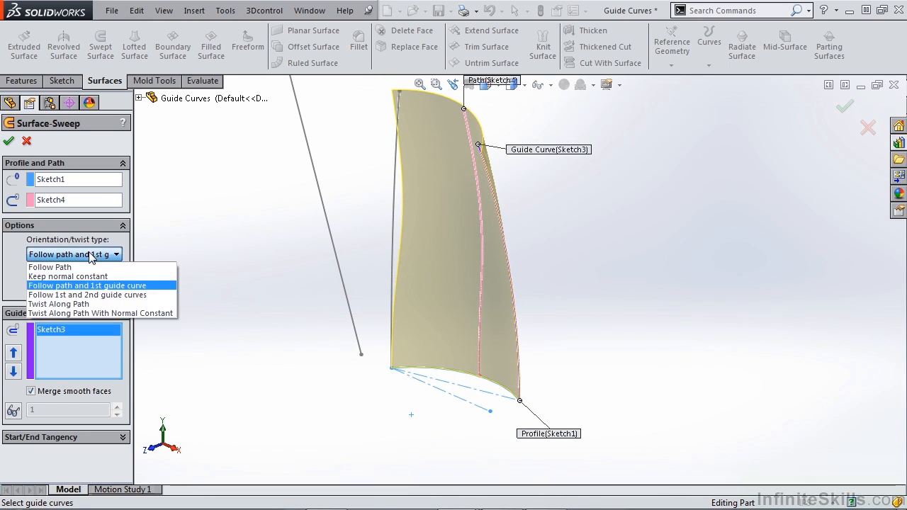
pyautogui.moveTo(88, 295)
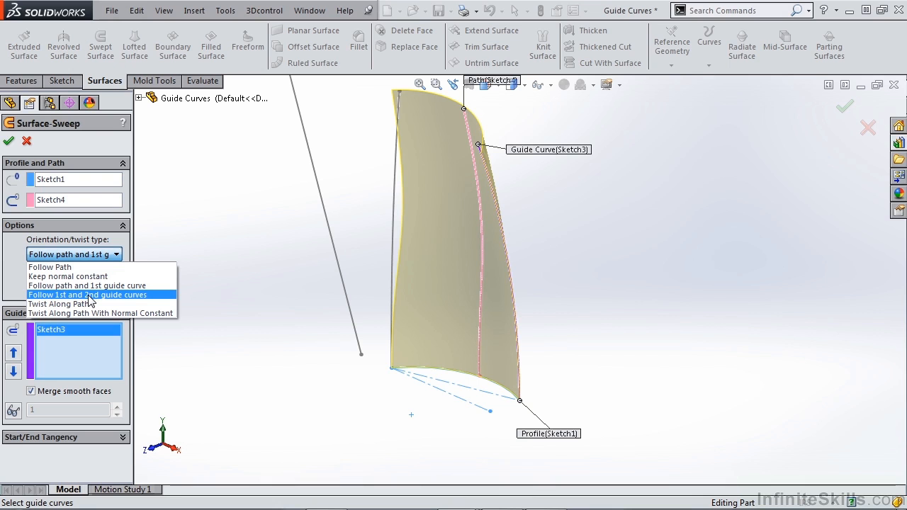
pyautogui.moveTo(67, 276)
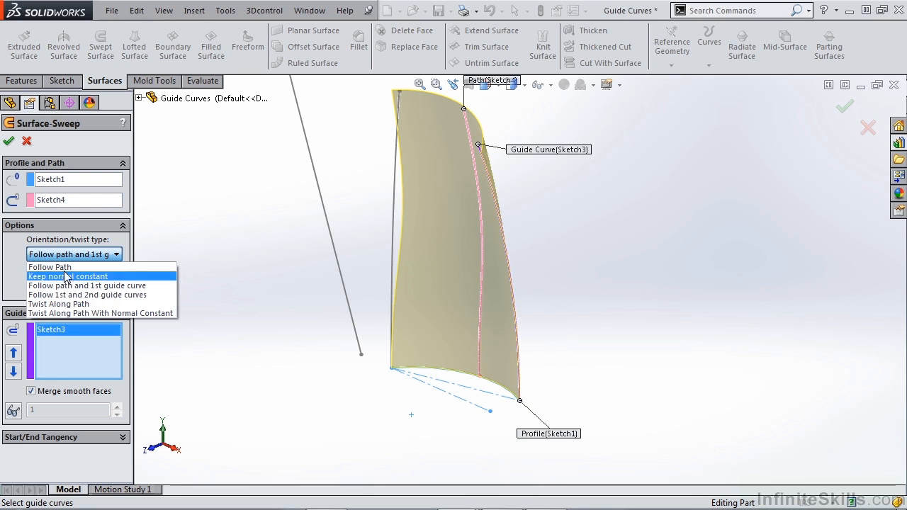
pyautogui.click(50, 267)
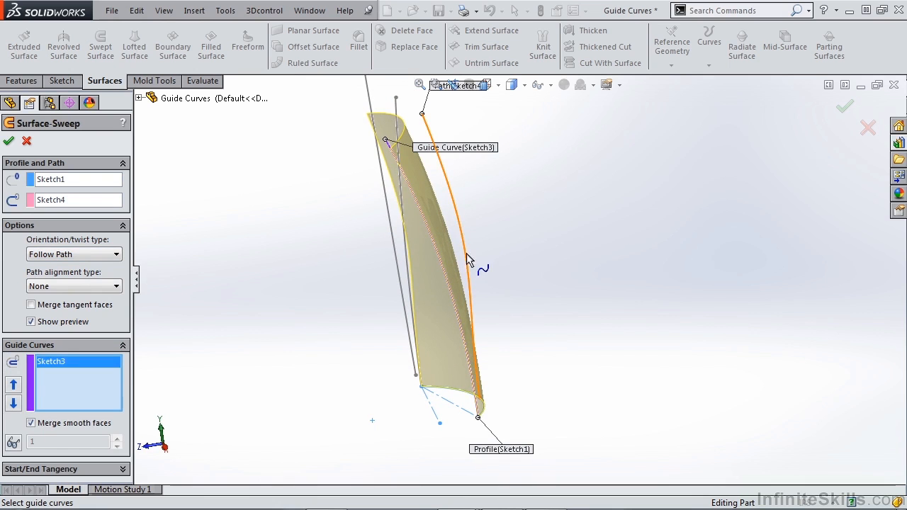
pyautogui.moveTo(484, 289)
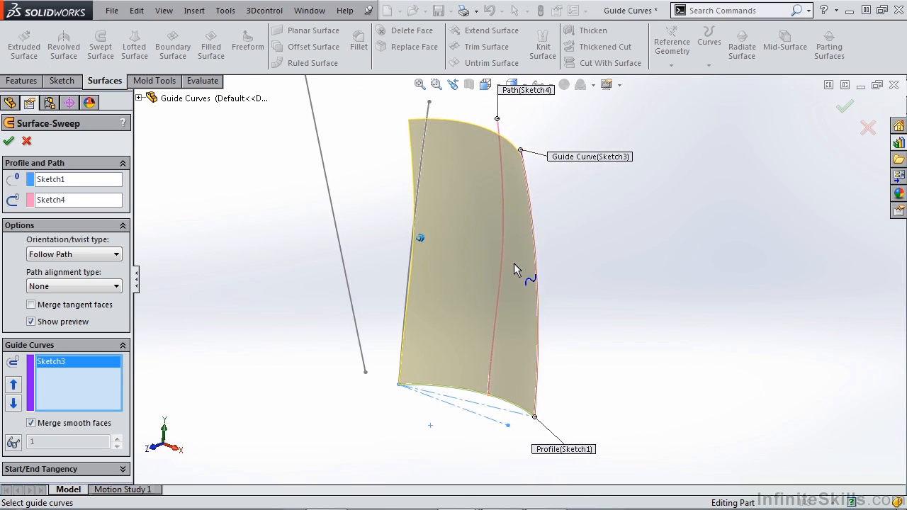
pyautogui.click(73, 253)
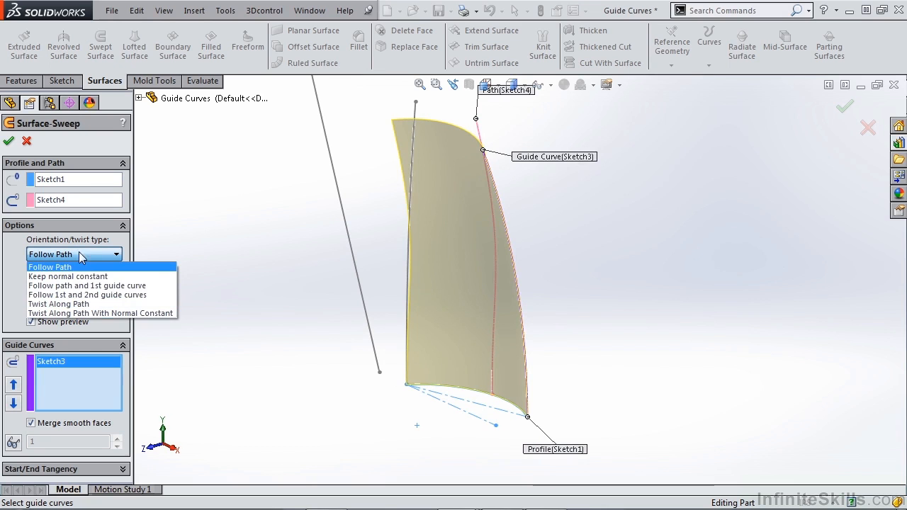
pyautogui.click(86, 285)
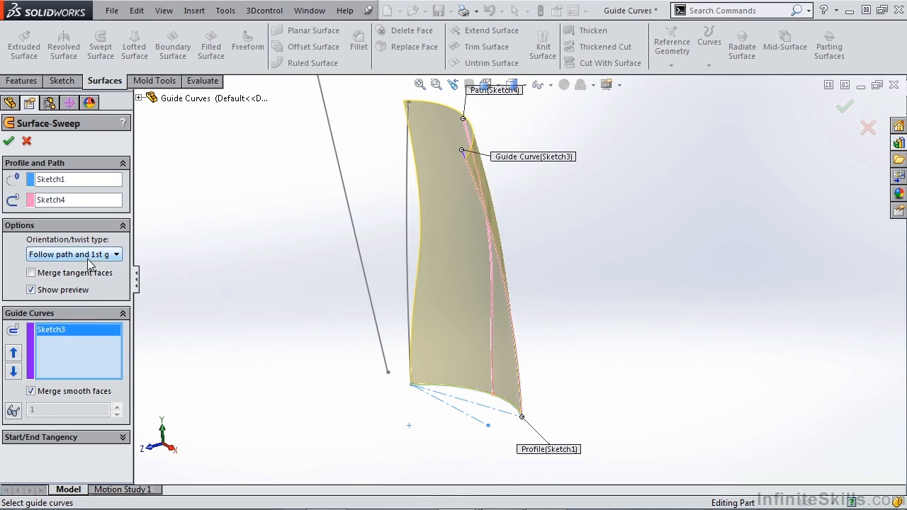
pyautogui.moveTo(74, 254)
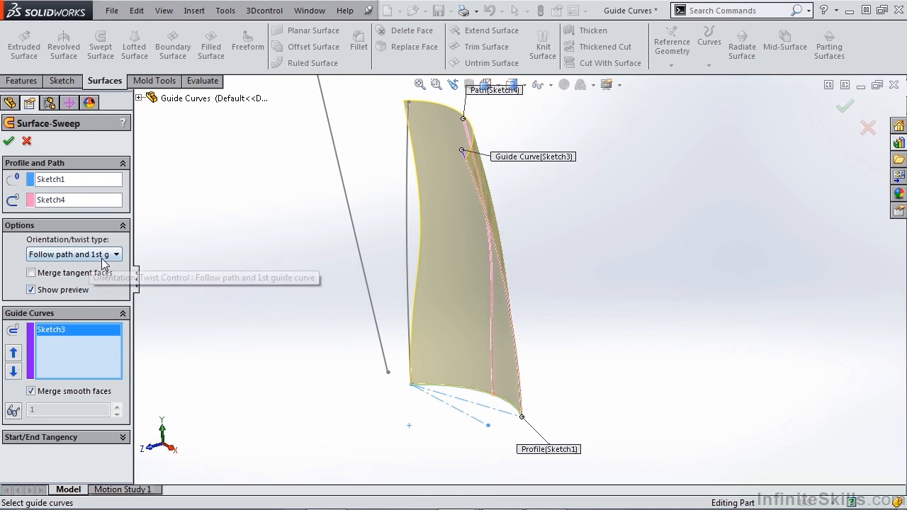
pyautogui.click(73, 254)
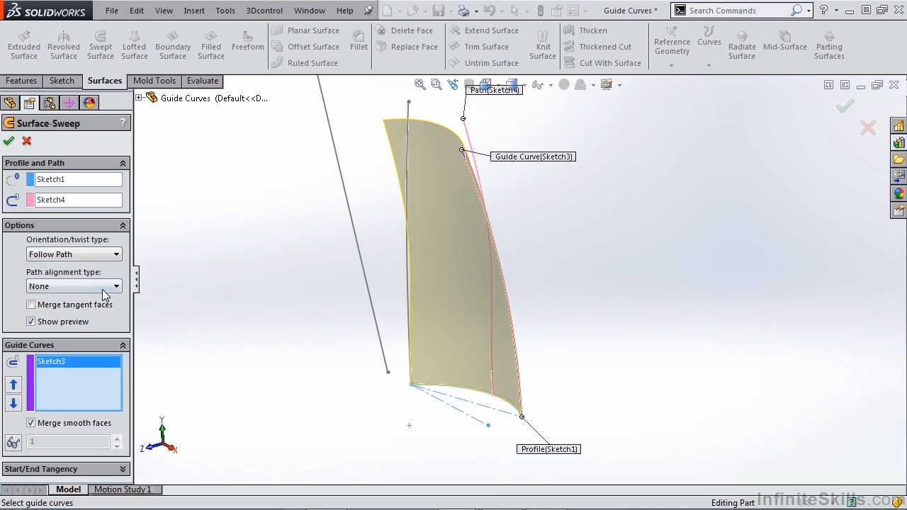
pyautogui.click(109, 286)
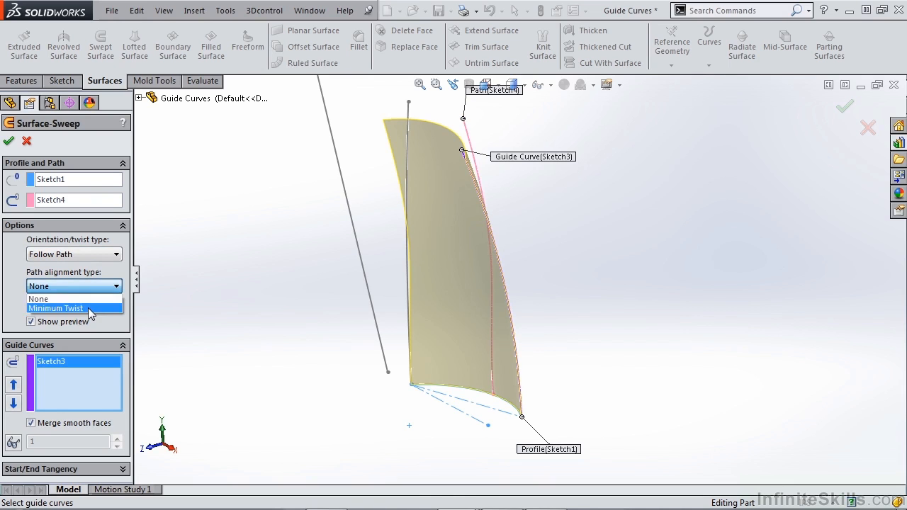
pyautogui.click(55, 308)
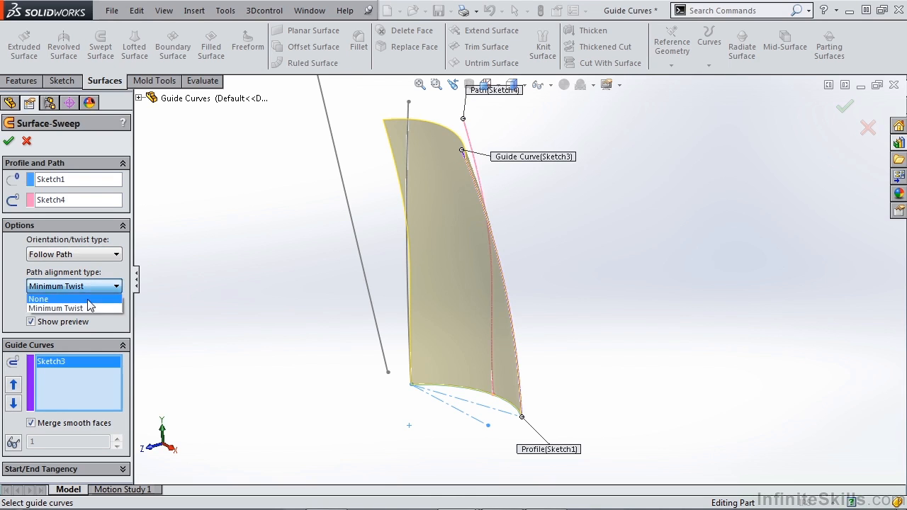
pyautogui.click(39, 298)
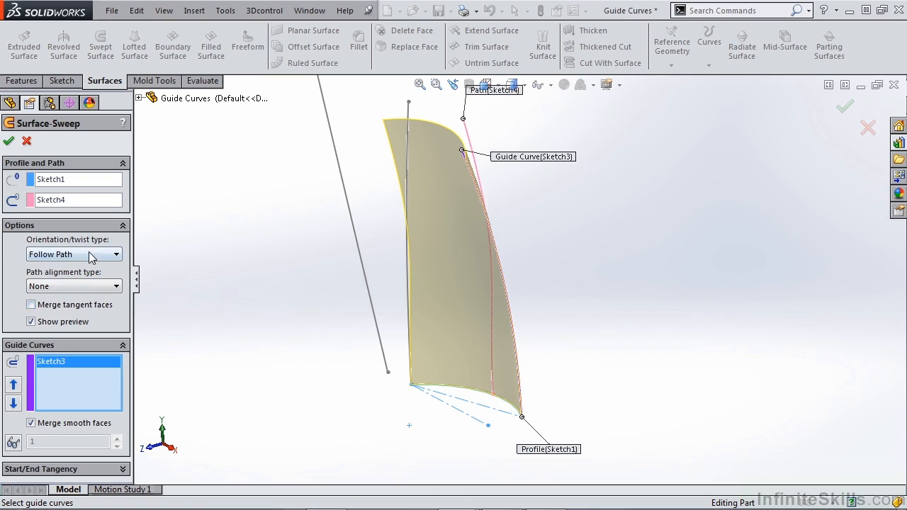
pyautogui.click(74, 254)
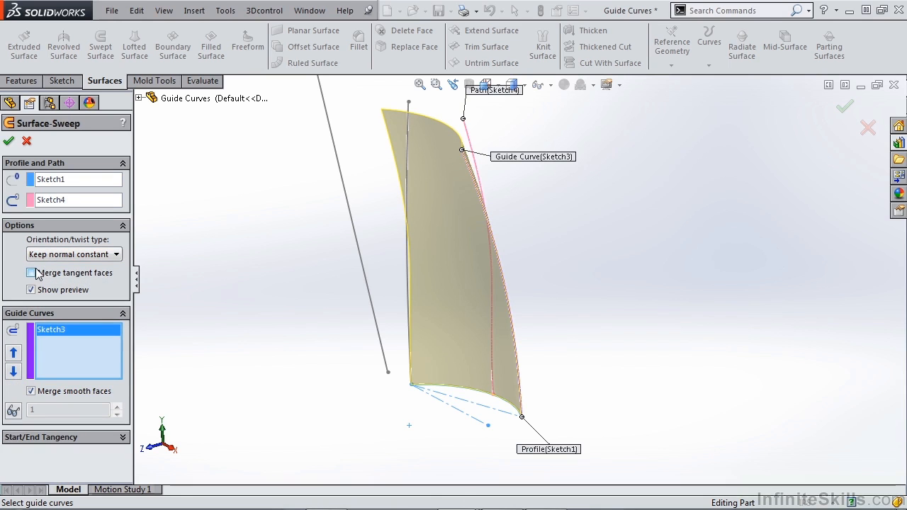
# Set Twist Along Path, confirming guide curve removal, with the twist at 0.00deg.
pyautogui.click(116, 254)
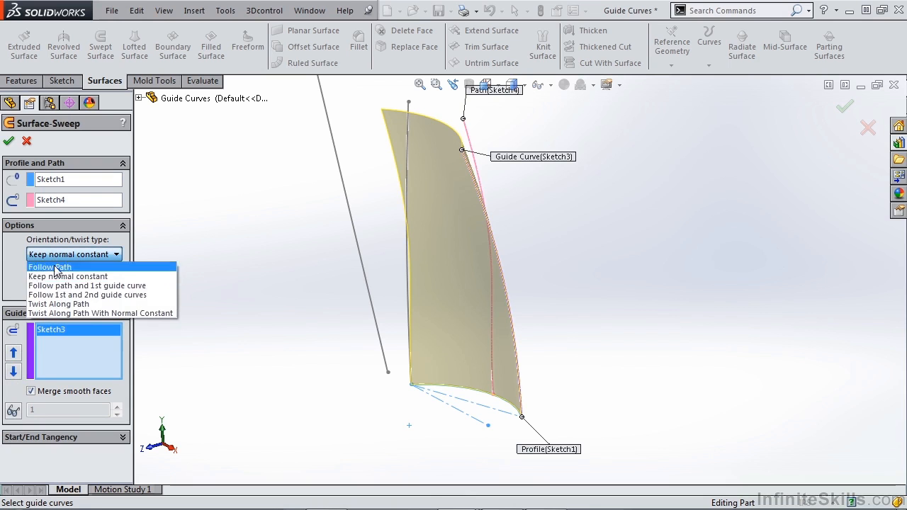
pyautogui.click(88, 286)
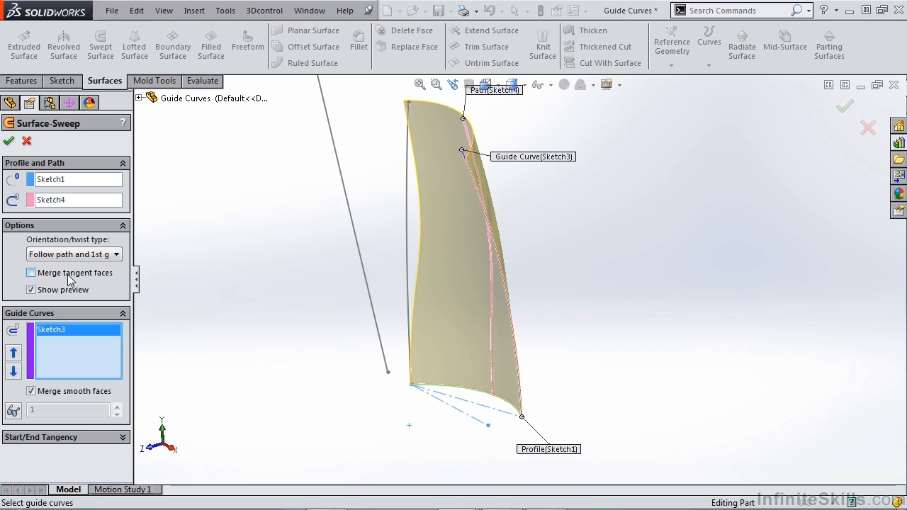
pyautogui.click(74, 253)
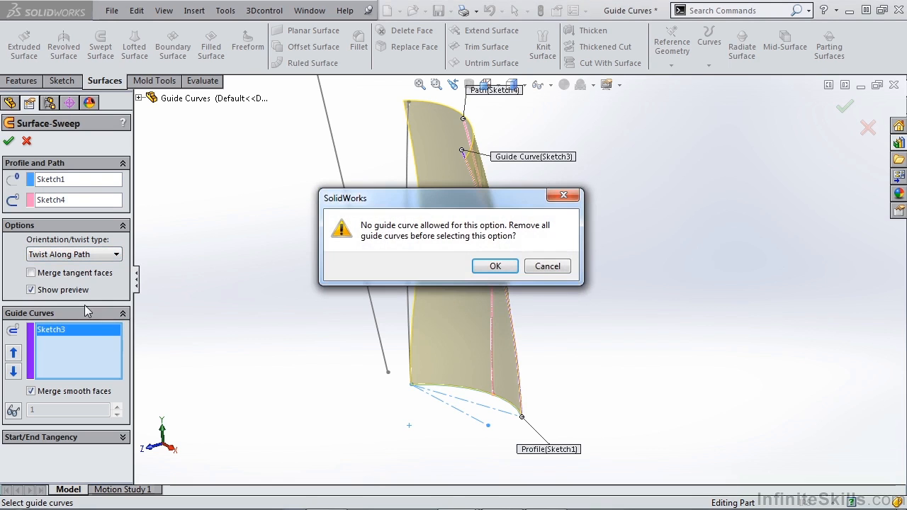
pyautogui.click(495, 265)
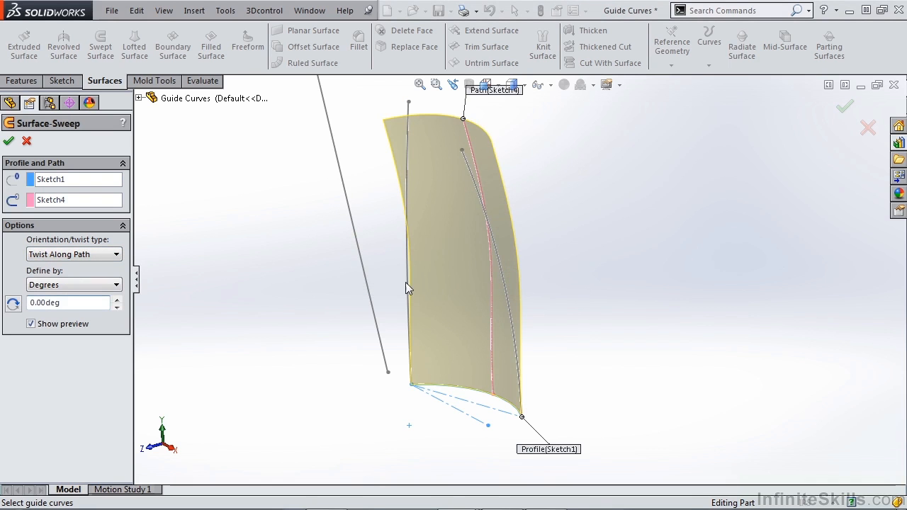